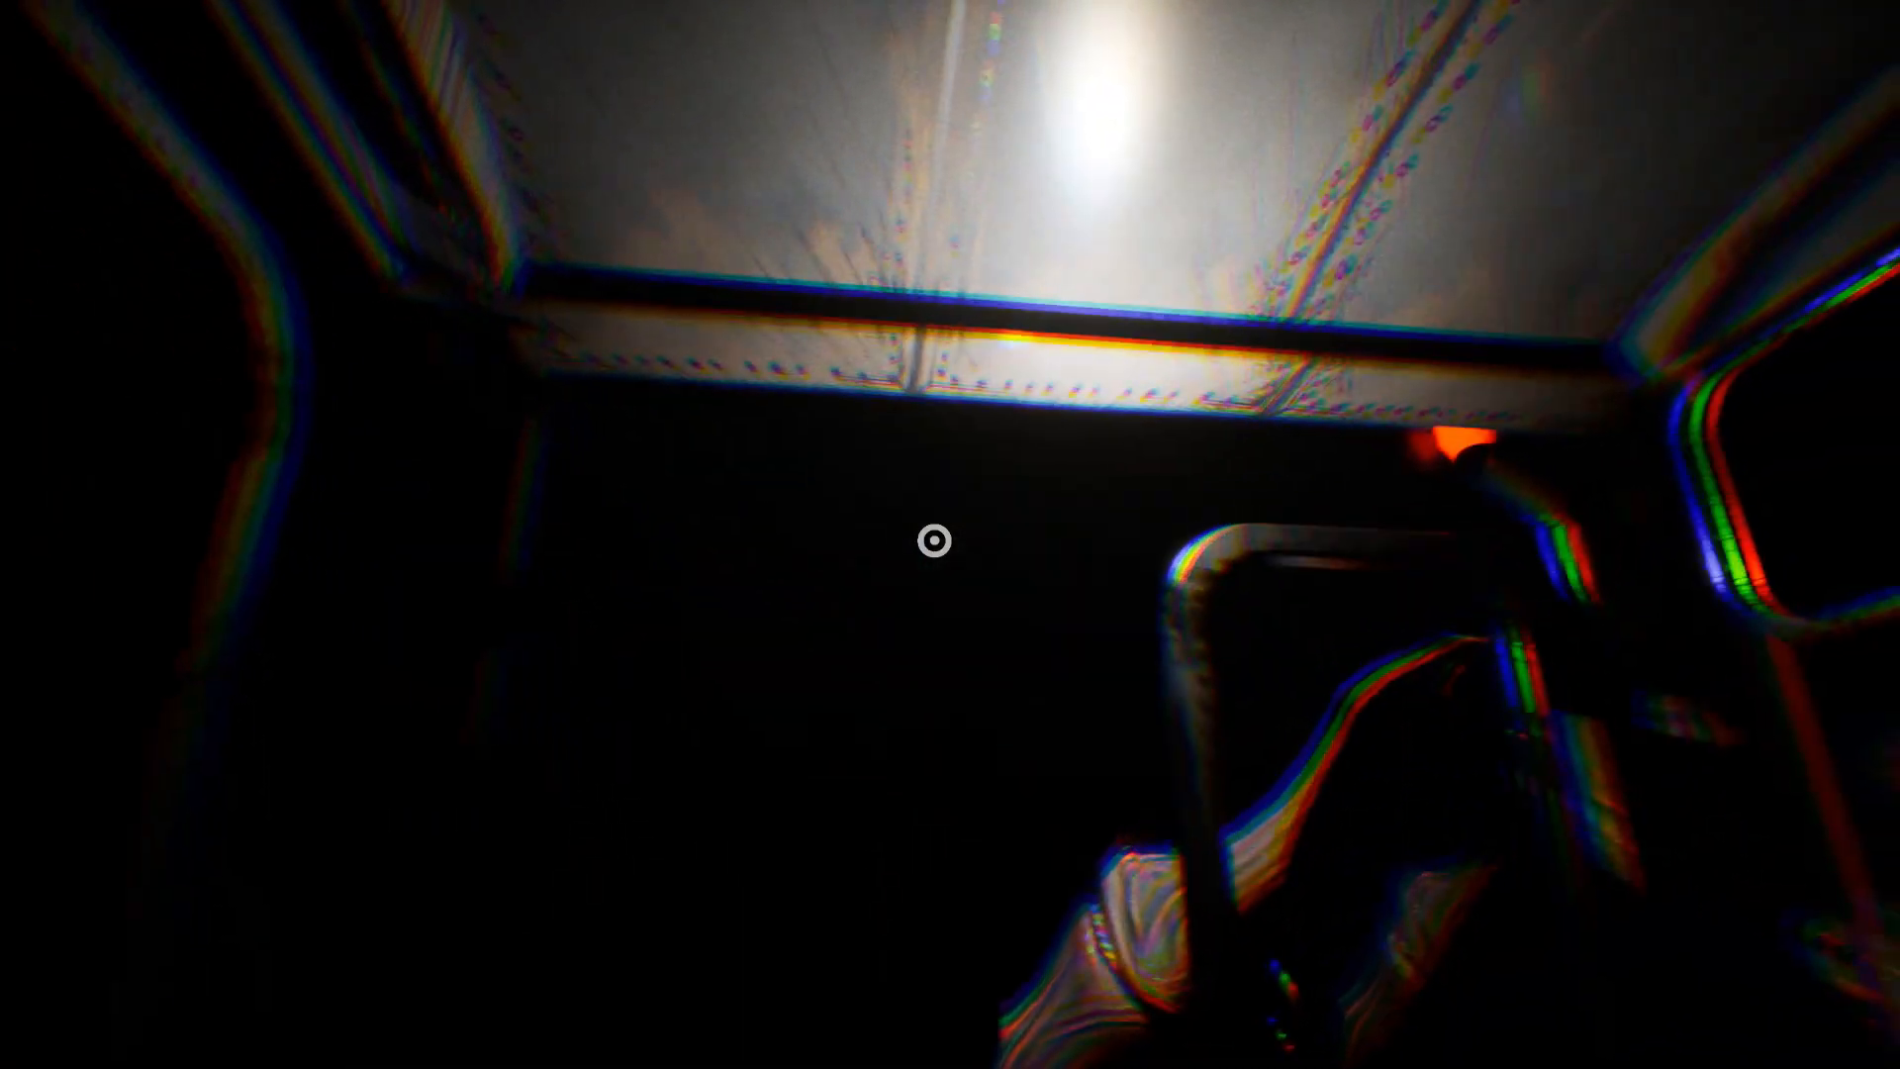
mouse_move(951, 535)
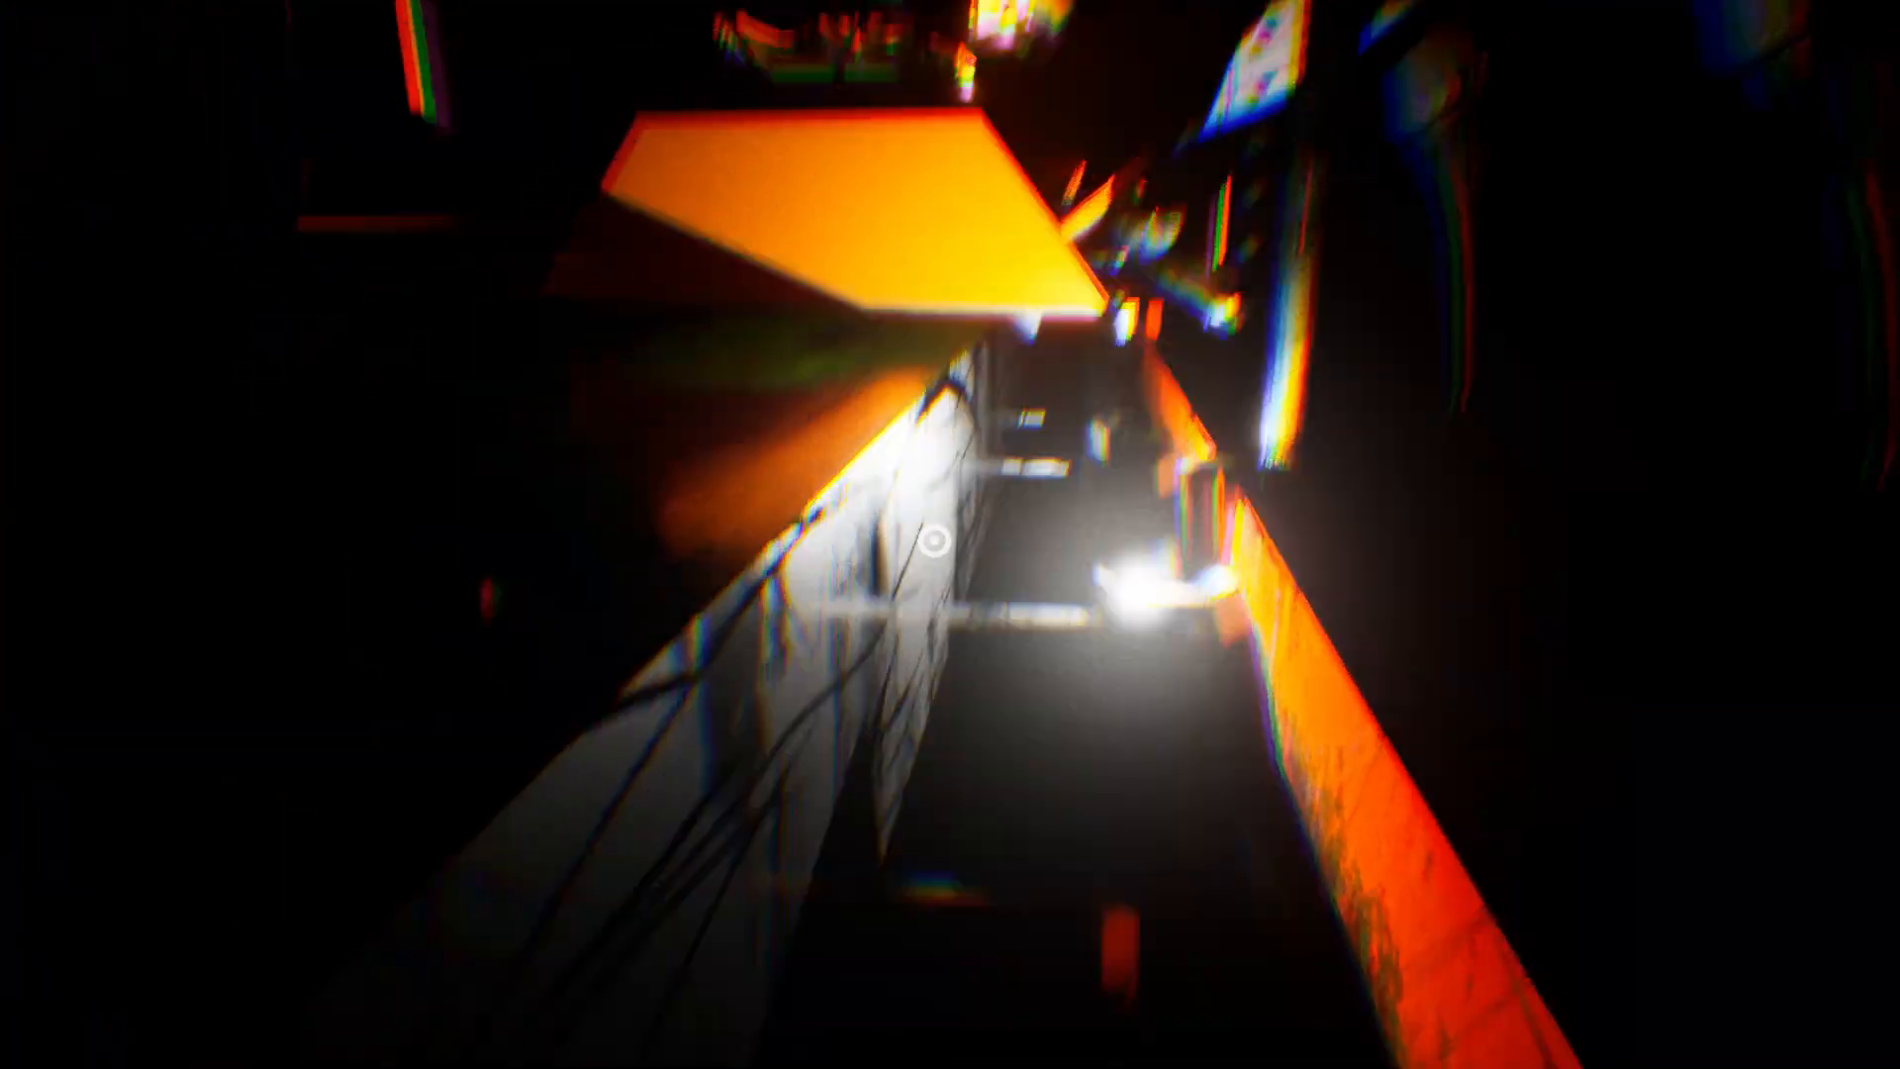